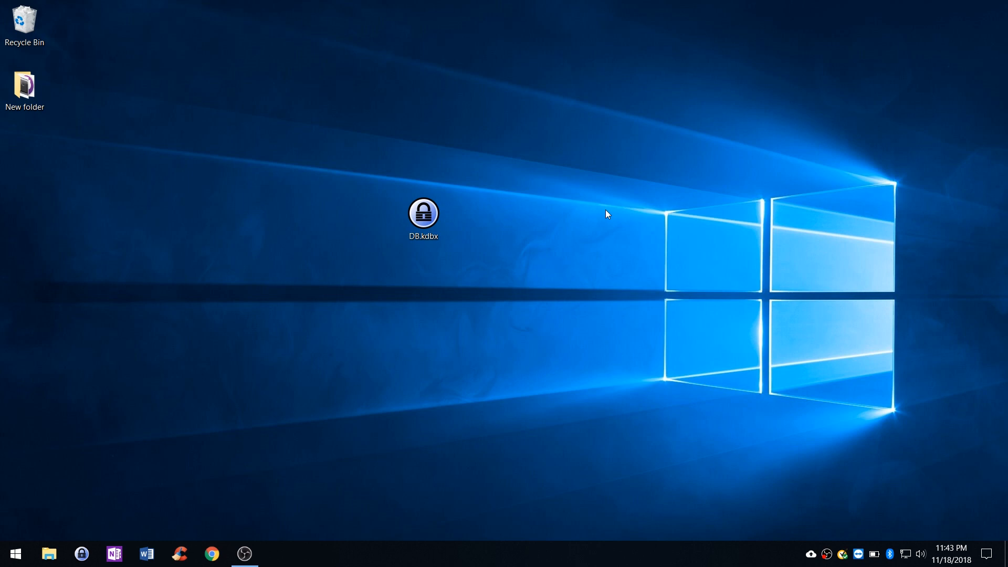
# Duplicate DB.kdbx as DB_backup.kdbx and place the copy left of the original on the desktop
pyautogui.click(423, 213)
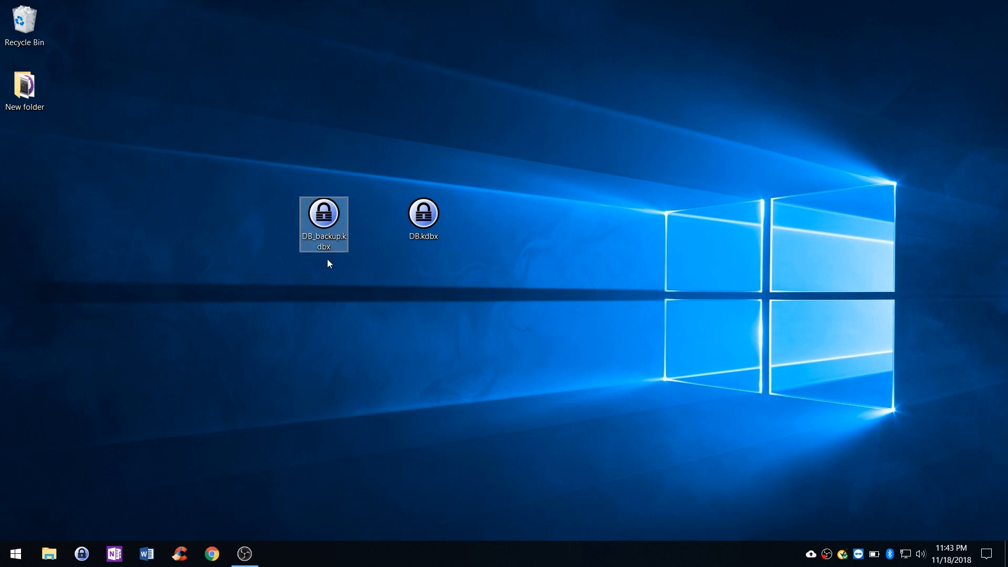
pyautogui.moveTo(323, 212); pyautogui.dragTo(173, 212)
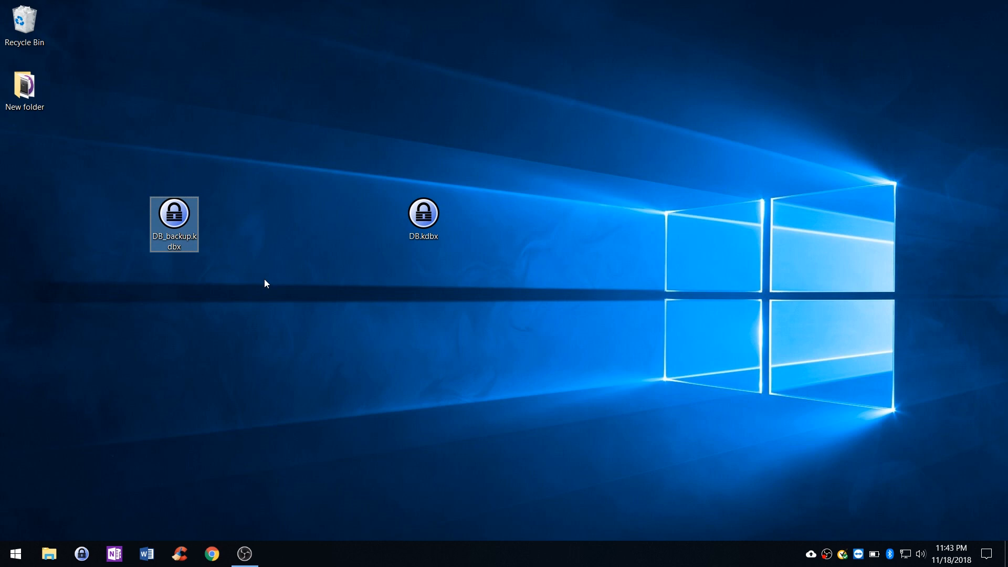
pyautogui.click(423, 219)
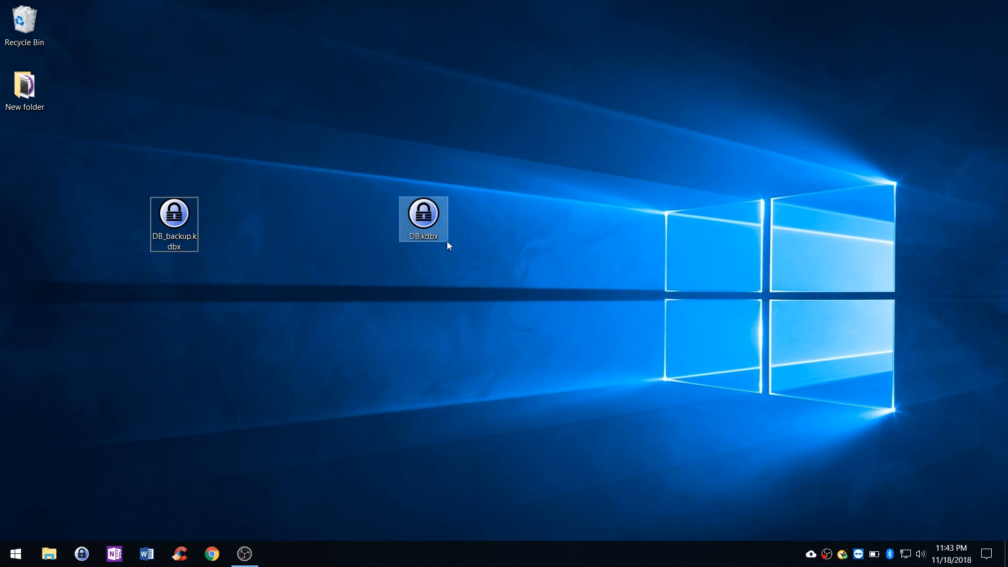
pyautogui.moveTo(440, 270)
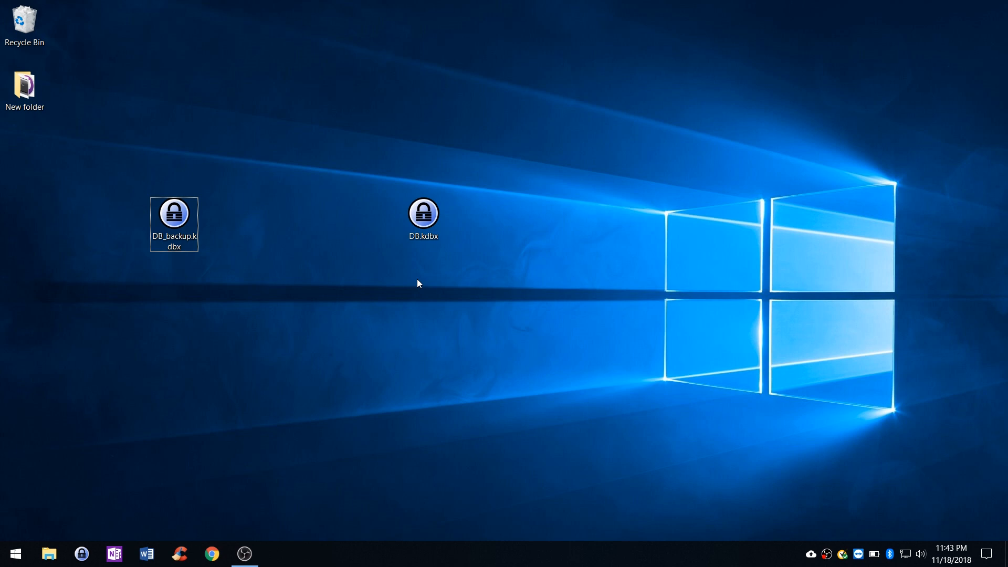
pyautogui.click(423, 213)
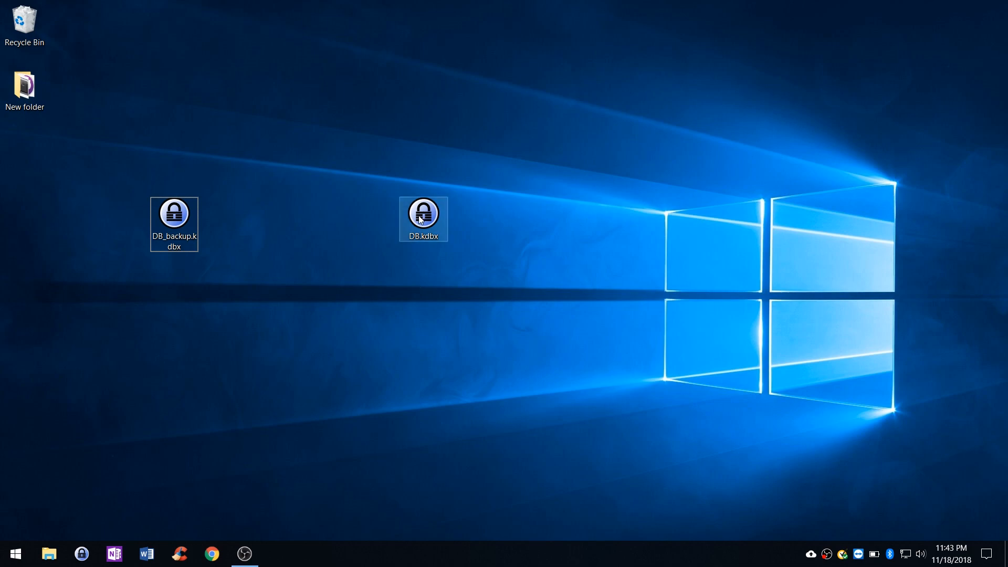
# Unlock DB.kdbx with the master password and add a new entry titled 'test'
pyautogui.doubleClick(423, 213)
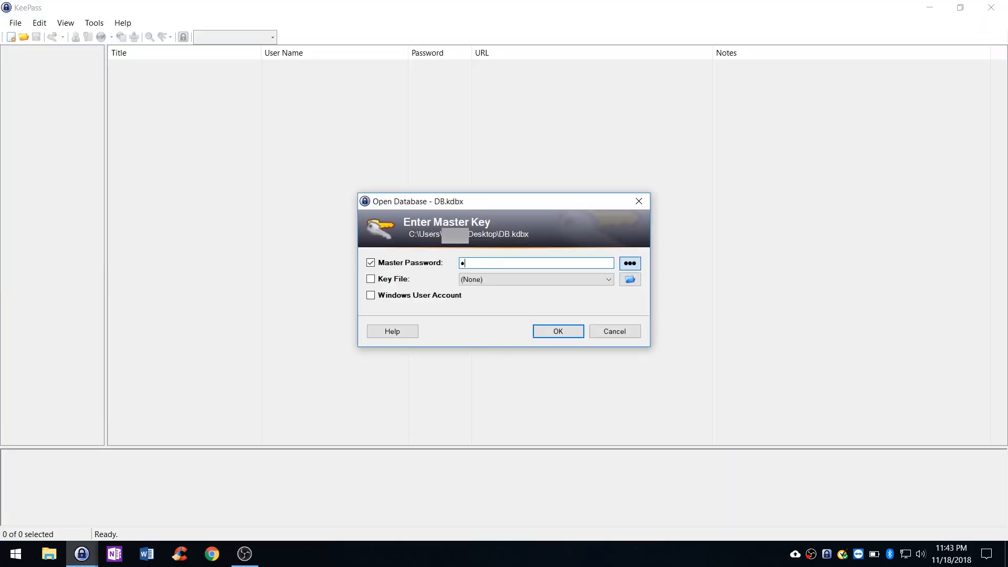
pyautogui.click(556, 330)
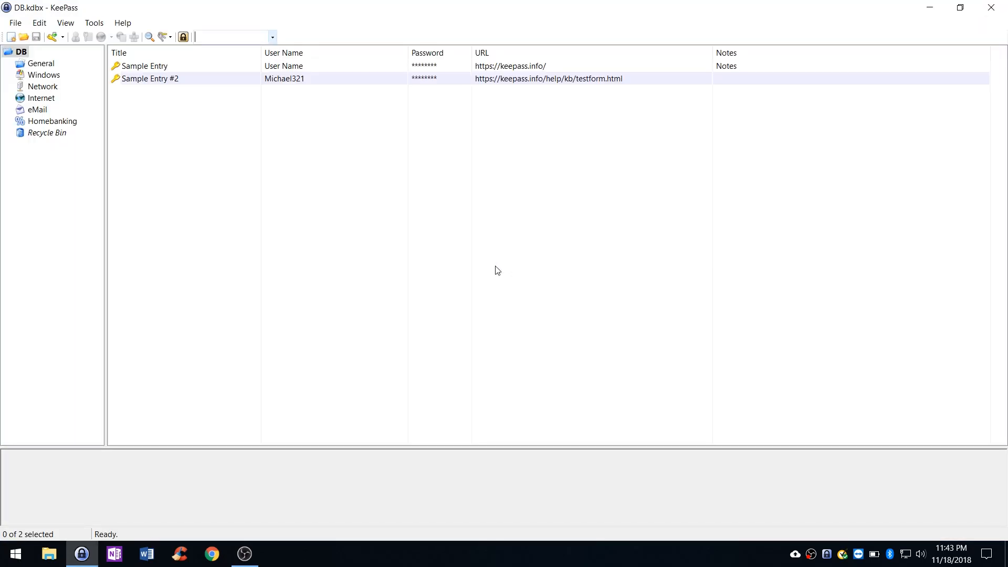
pyautogui.click(143, 65)
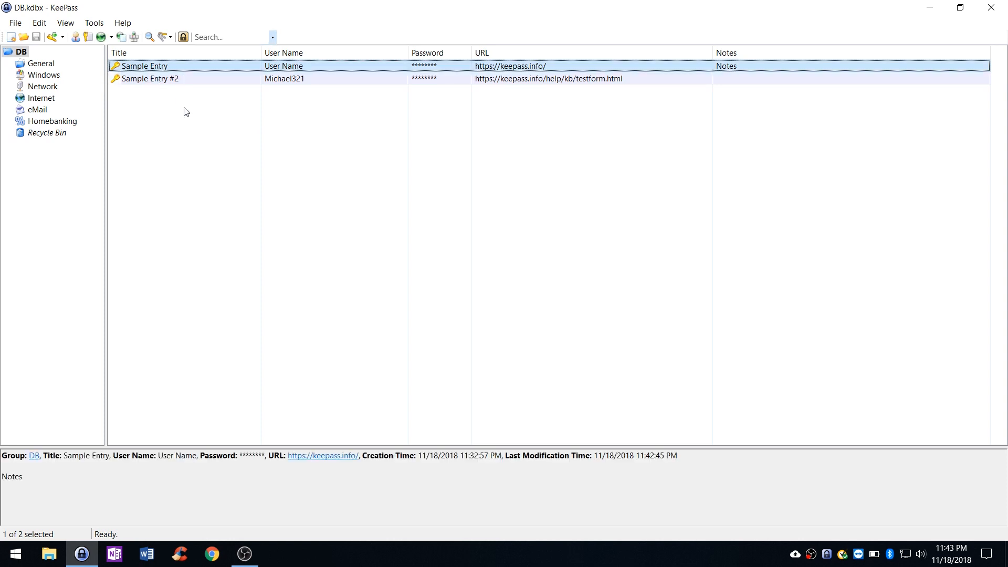
pyautogui.click(75, 37)
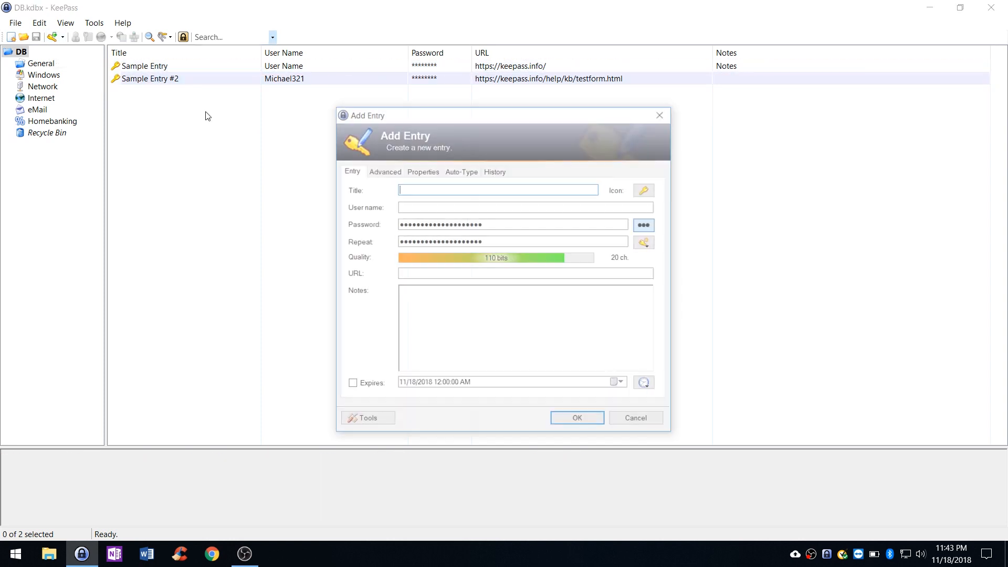
pyautogui.write('test')
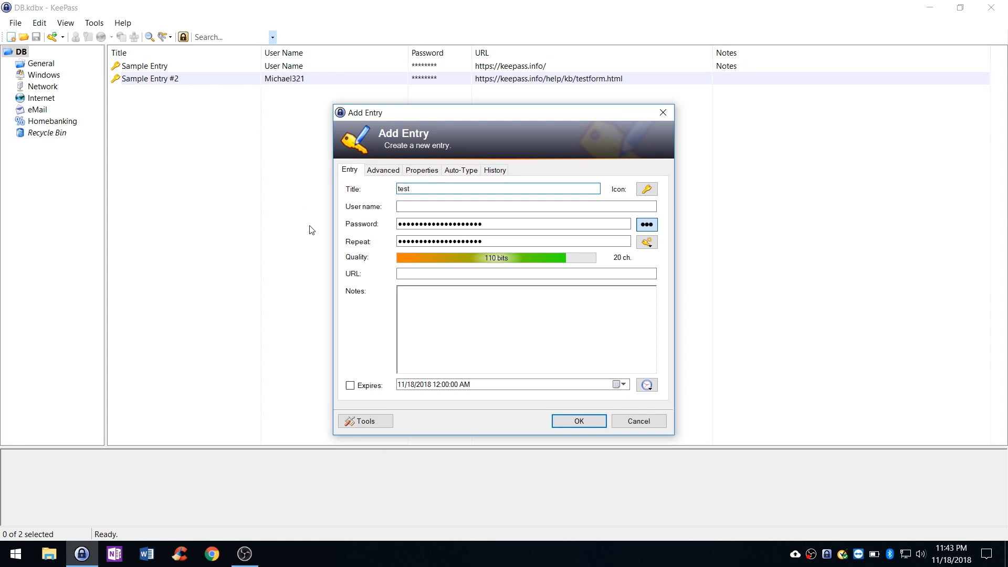
pyautogui.click(577, 421)
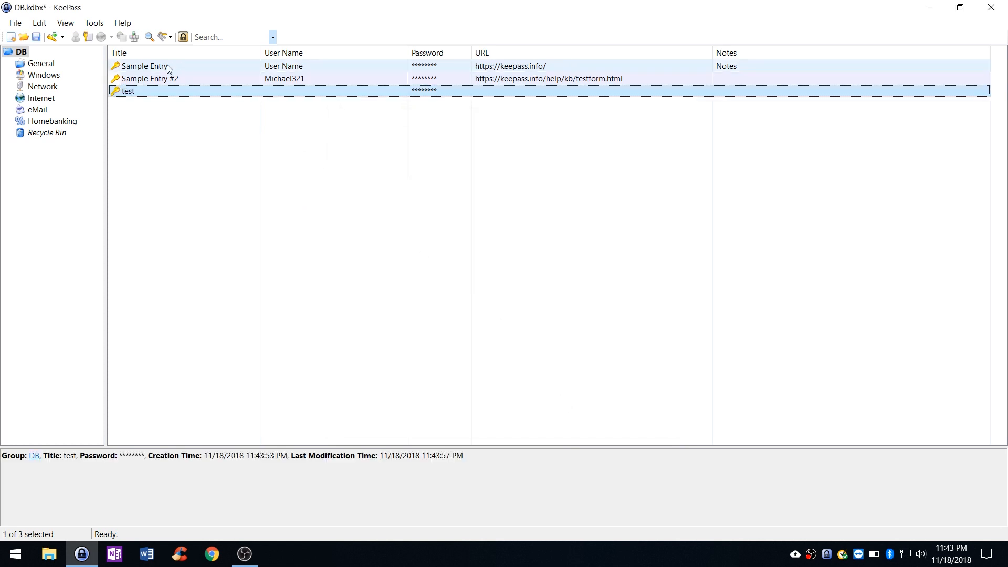
pyautogui.doubleClick(142, 65)
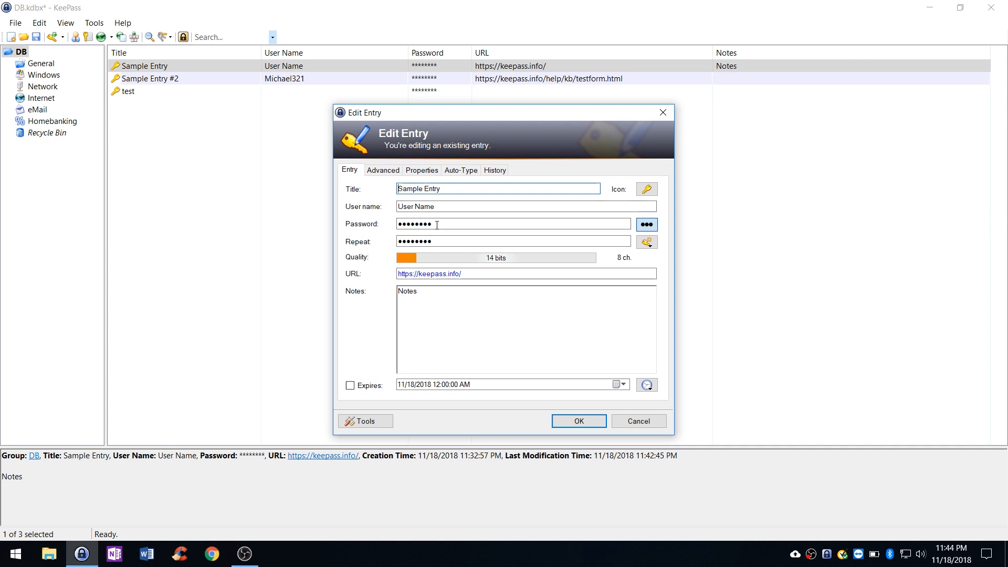
pyautogui.click(646, 225)
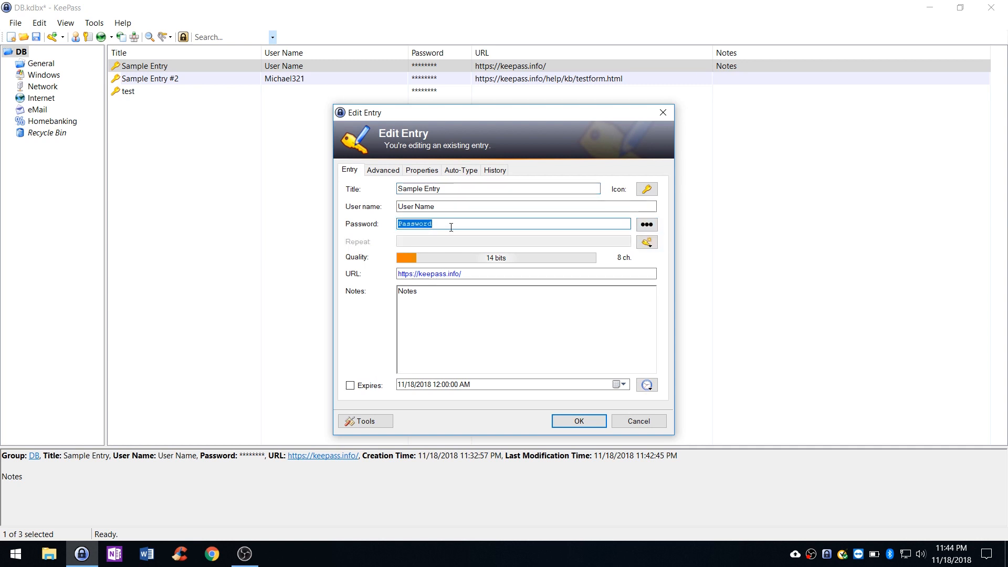
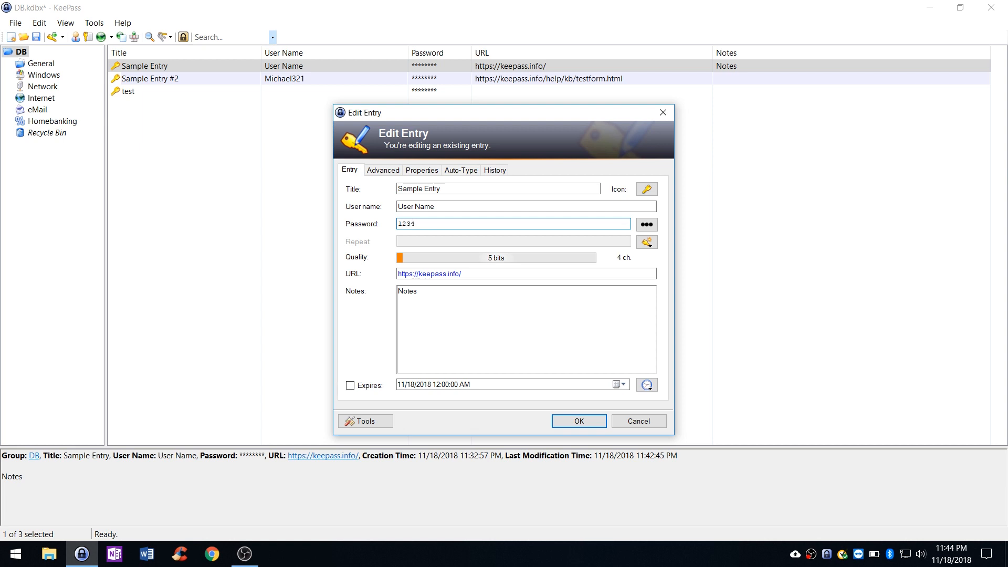
pyautogui.click(577, 420)
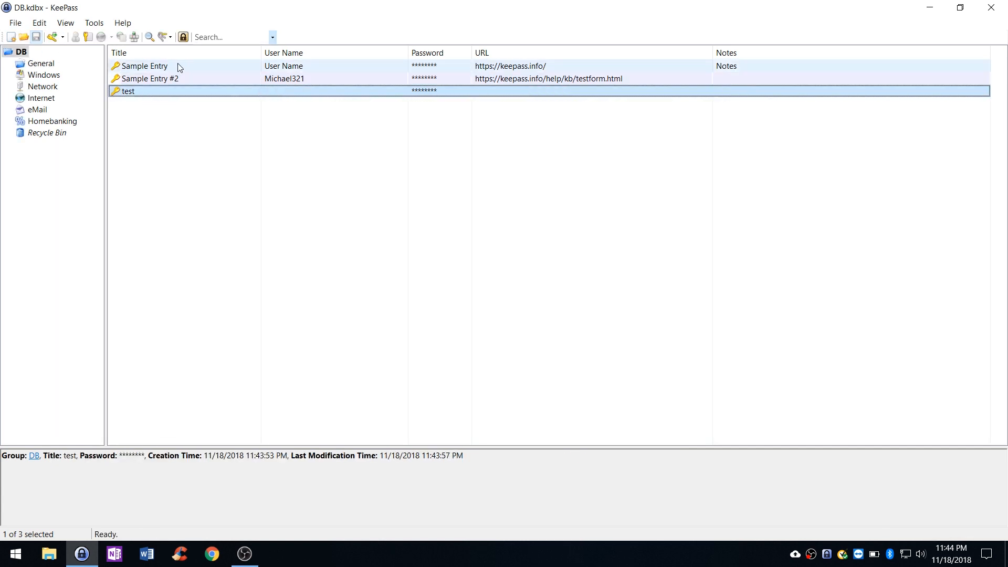
pyautogui.click(143, 66)
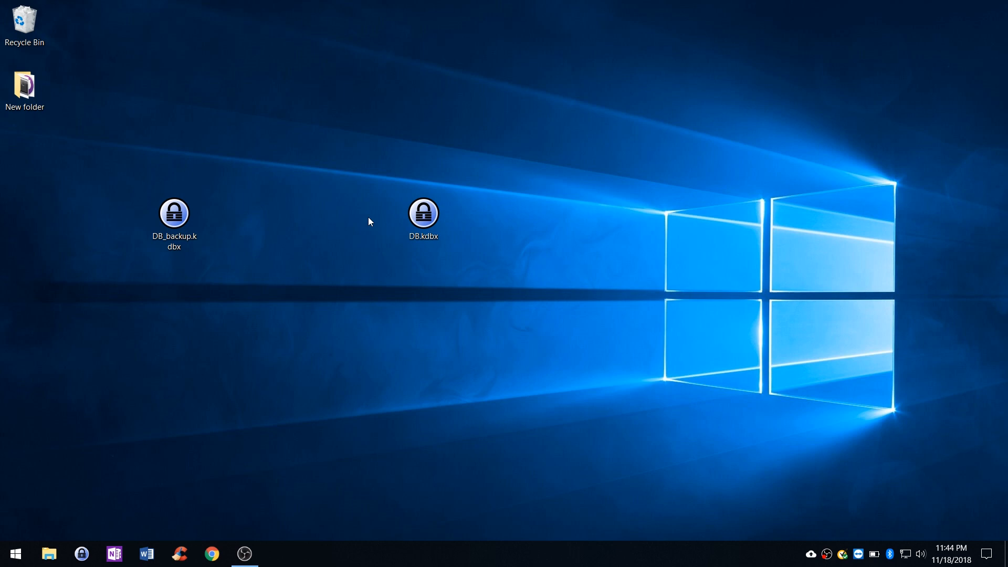
pyautogui.click(174, 212)
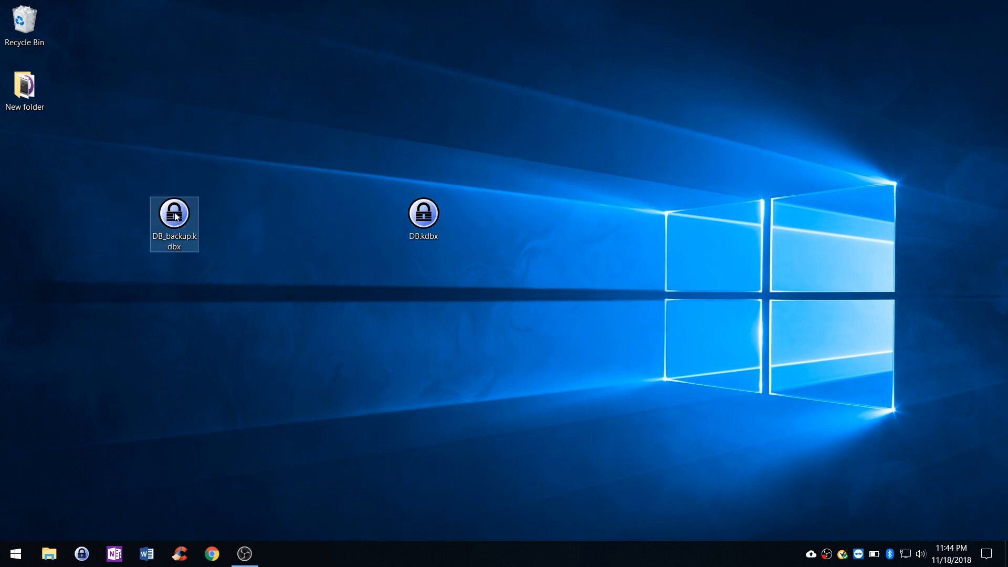
pyautogui.doubleClick(173, 213)
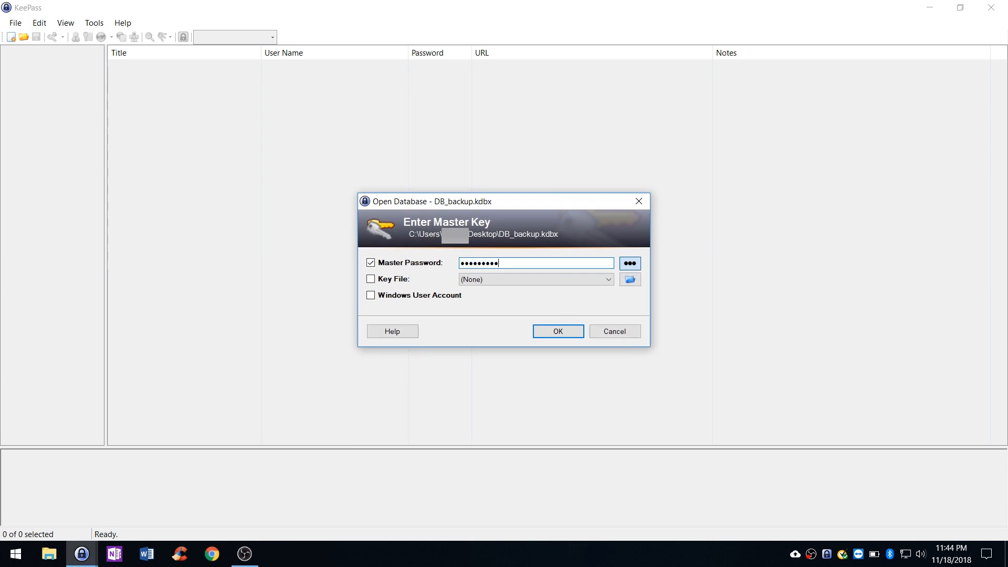
pyautogui.click(556, 330)
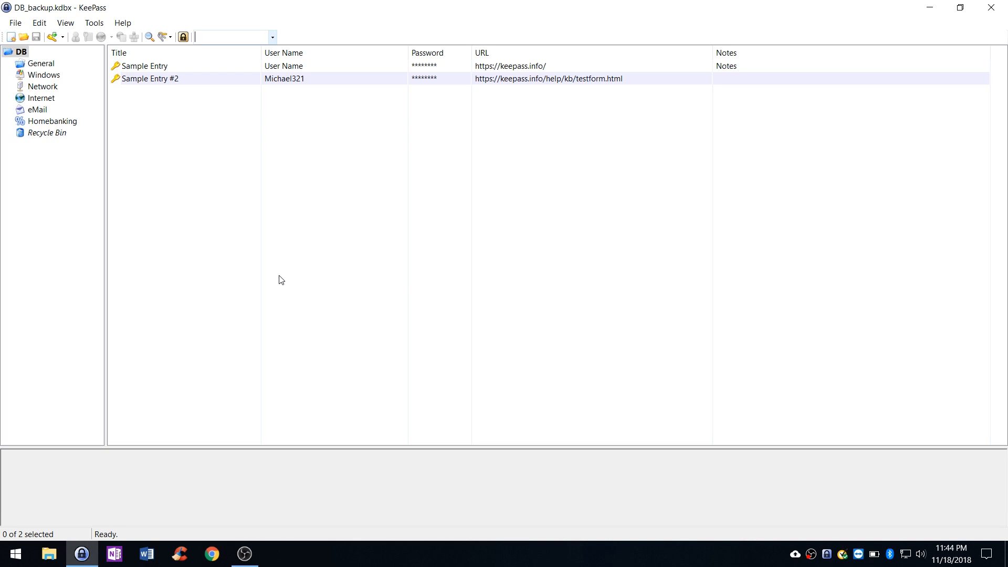
pyautogui.click(142, 65)
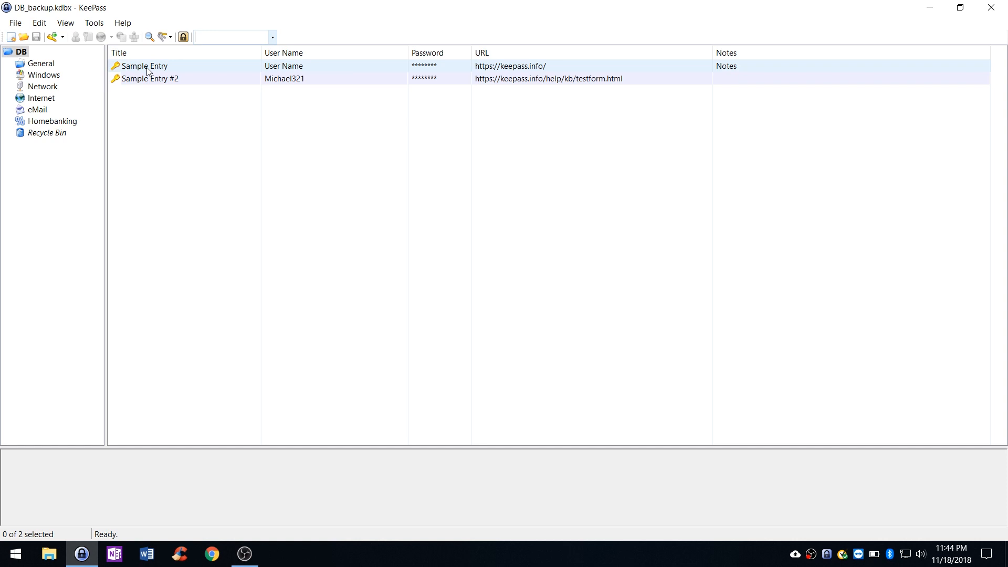
pyautogui.doubleClick(144, 65)
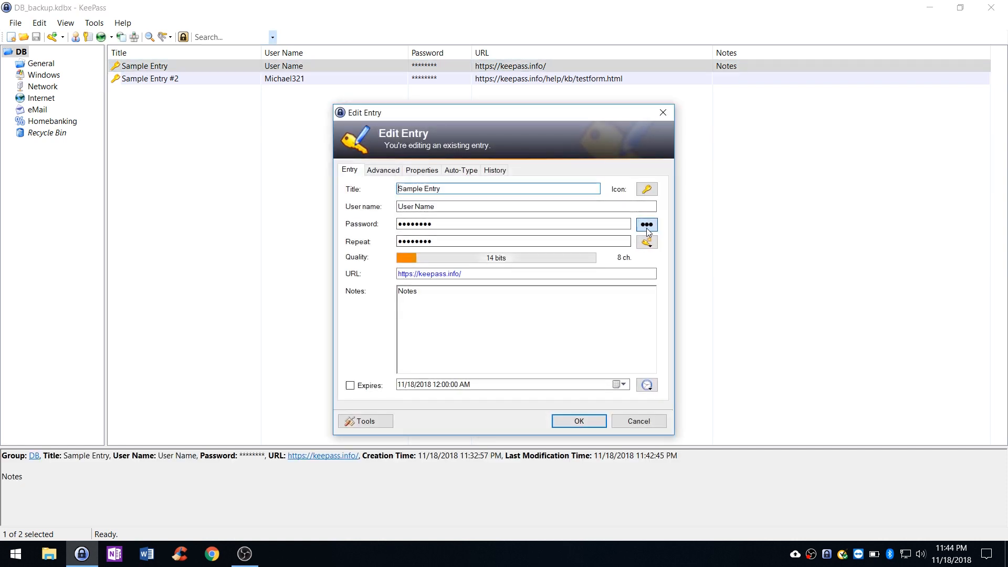
pyautogui.click(645, 223)
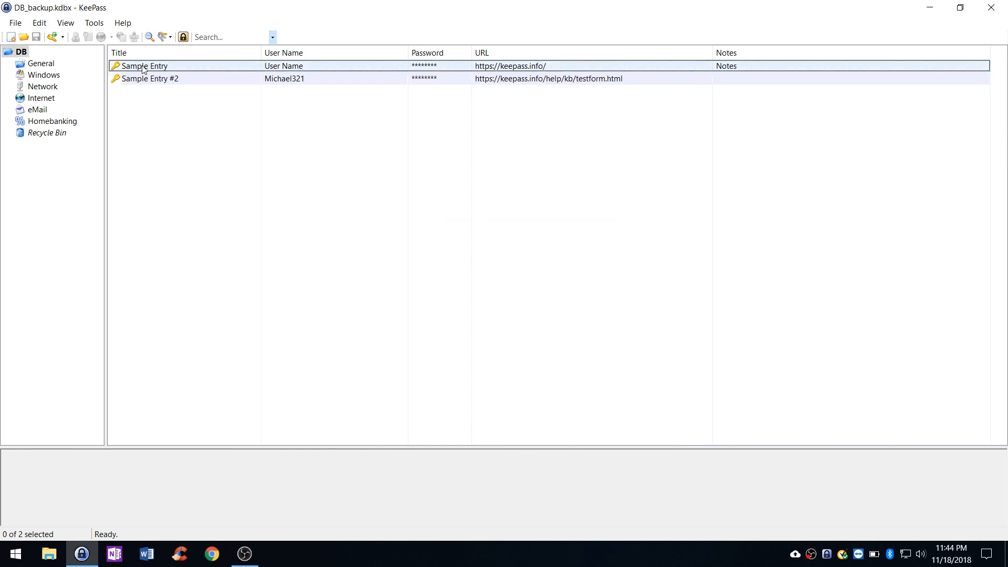
pyautogui.moveTo(397, 73)
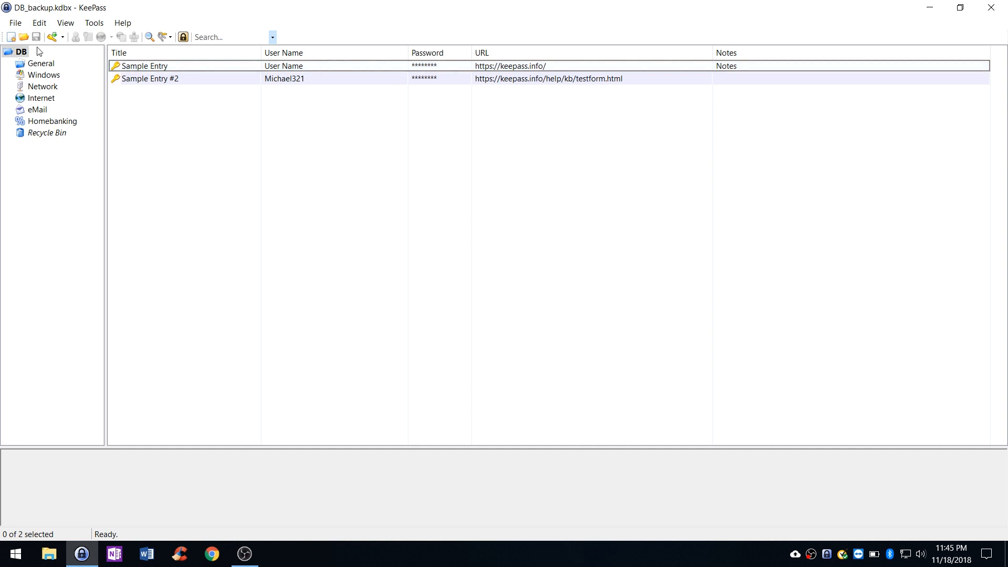
# Synchronize DB_backup.kdbx with DB.kdbx from the Desktop so the 'test' entry appears
pyautogui.click(15, 22)
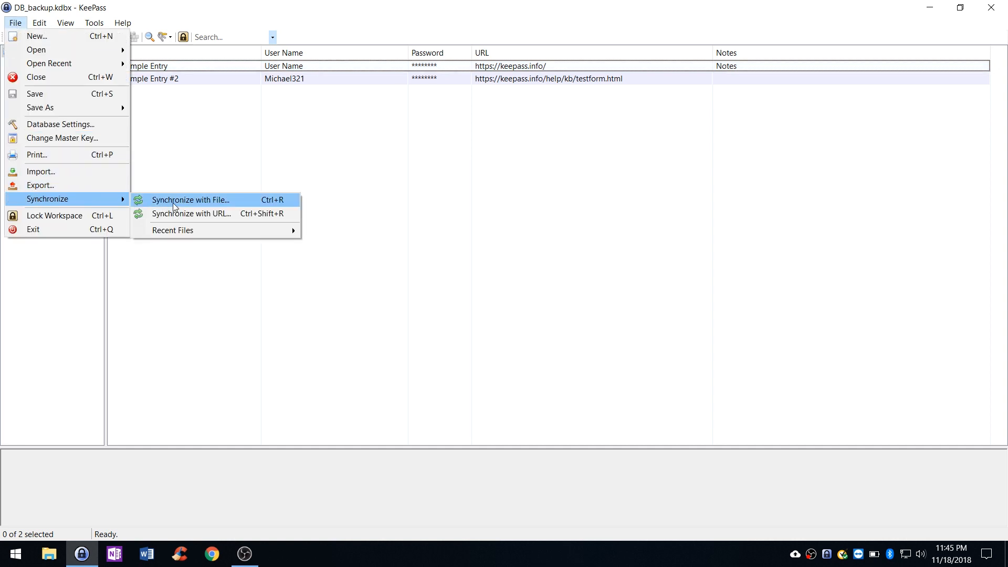
pyautogui.click(191, 200)
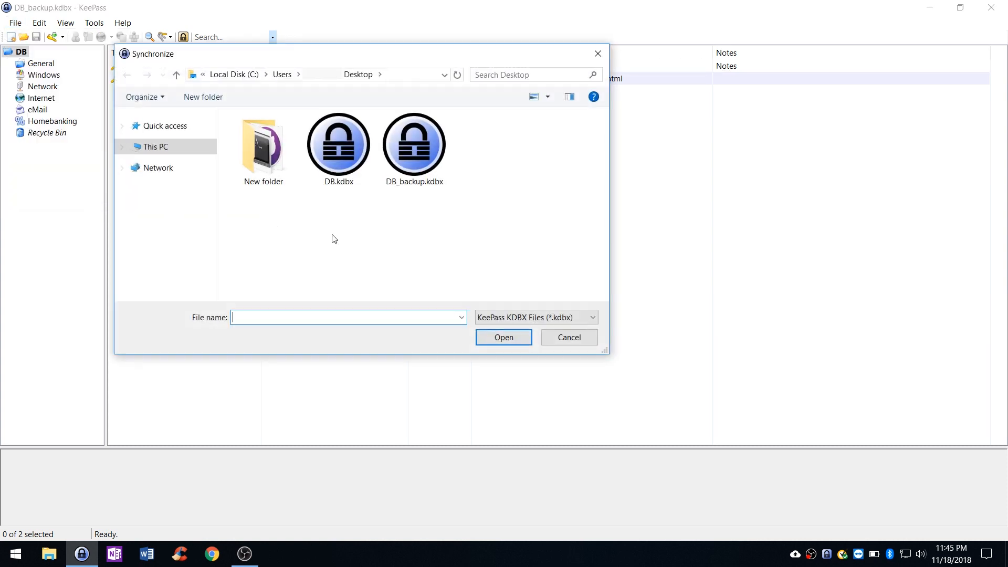
pyautogui.click(337, 145)
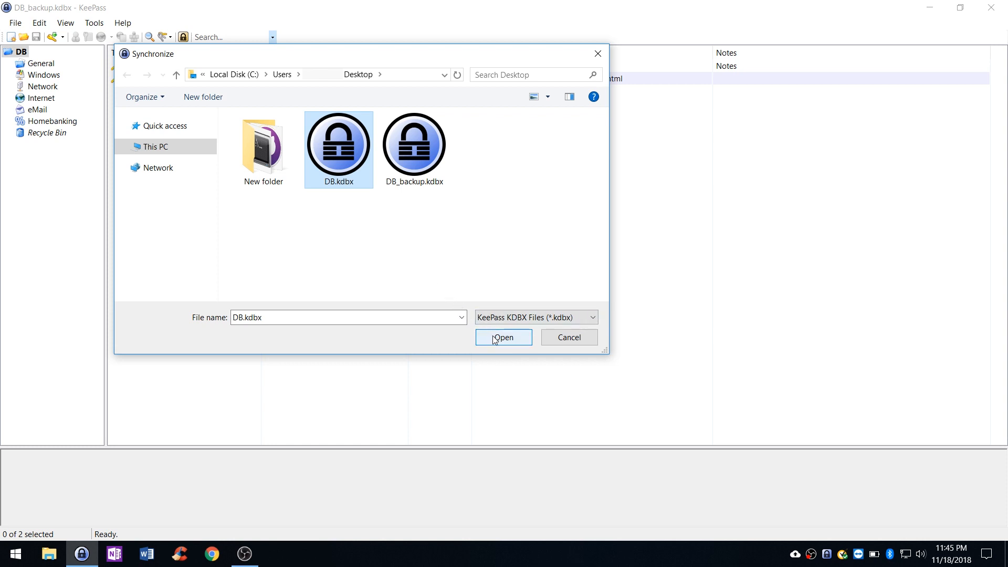
pyautogui.moveTo(331, 169)
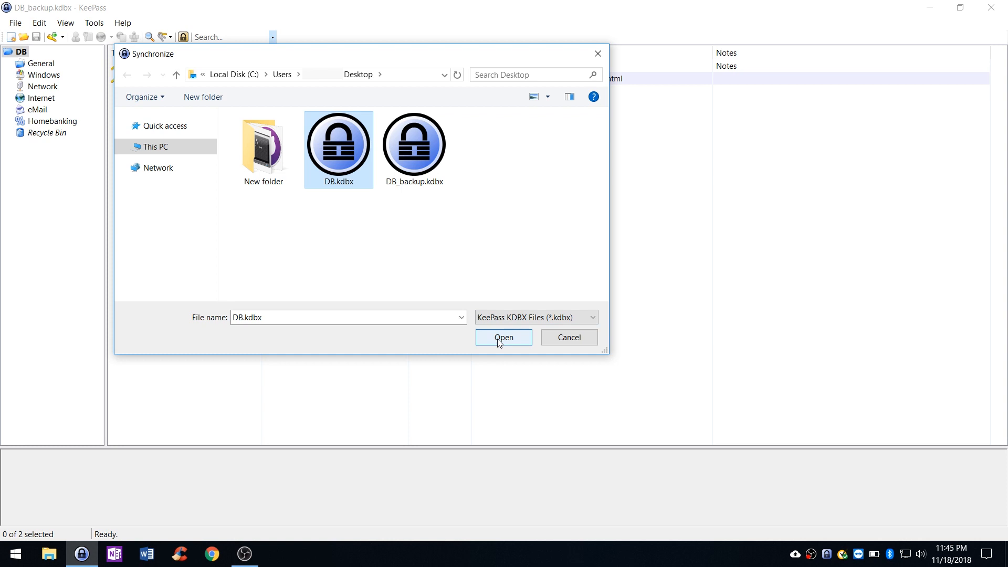
pyautogui.click(502, 337)
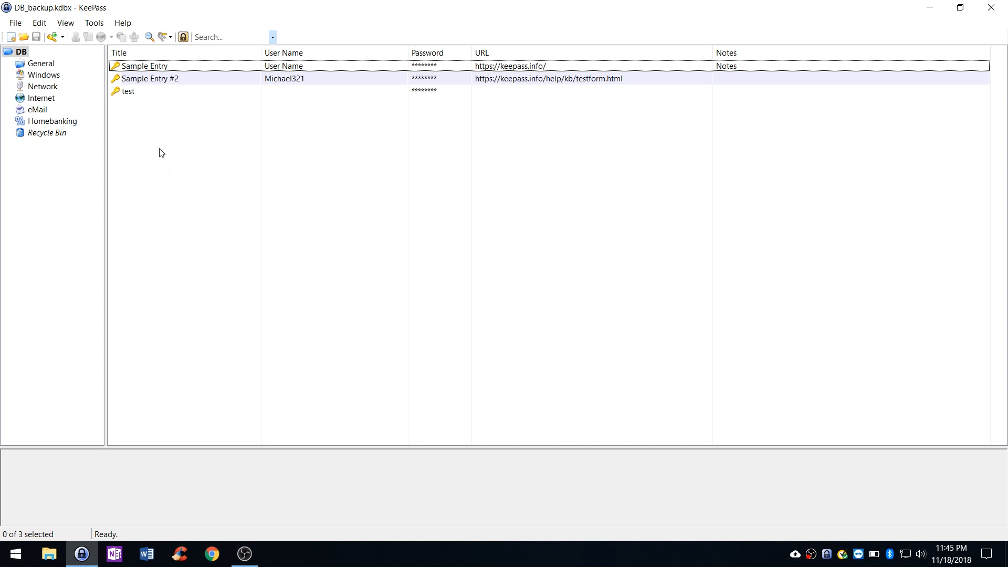
pyautogui.click(128, 91)
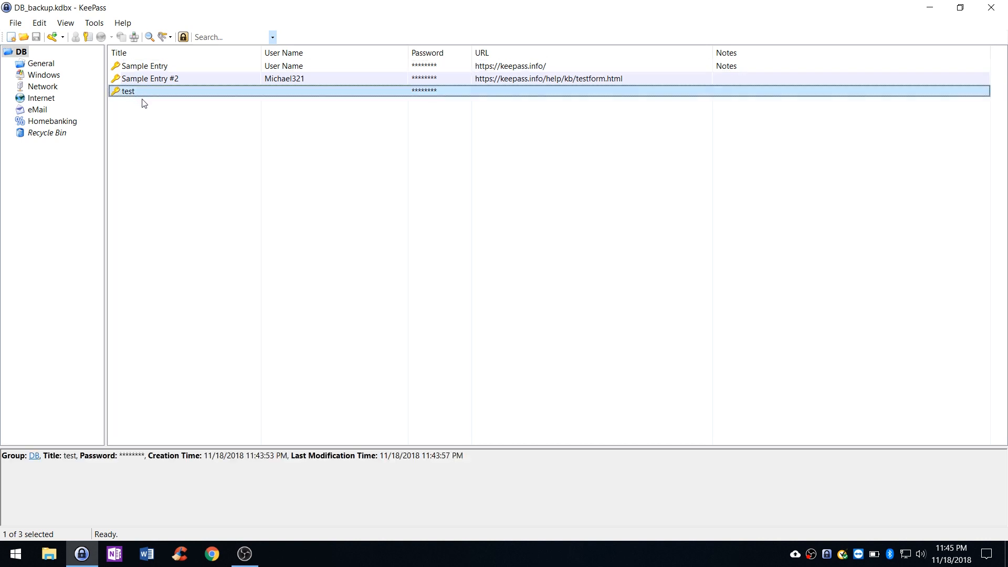
pyautogui.click(142, 65)
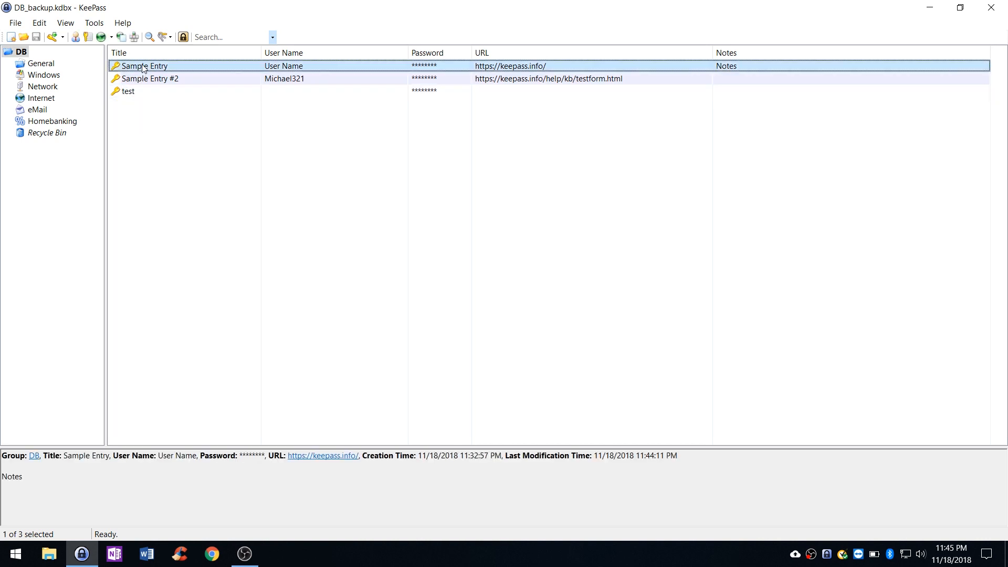
pyautogui.doubleClick(143, 65)
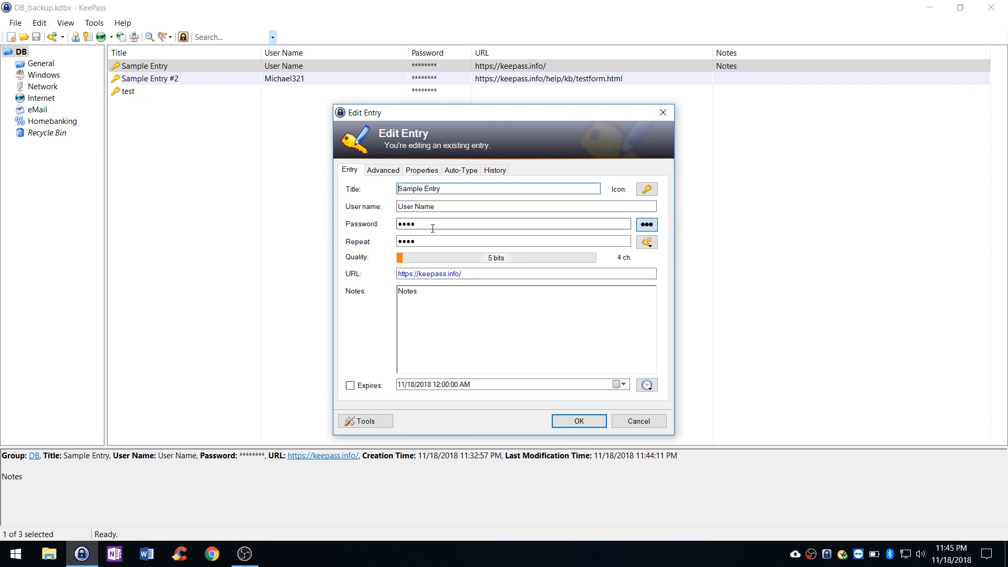
pyautogui.click(647, 224)
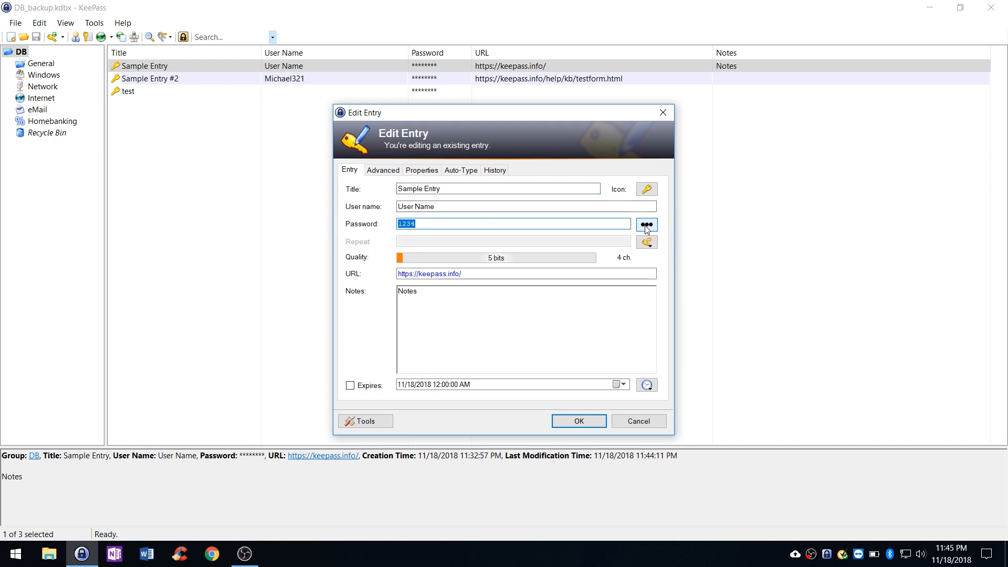
pyautogui.click(645, 225)
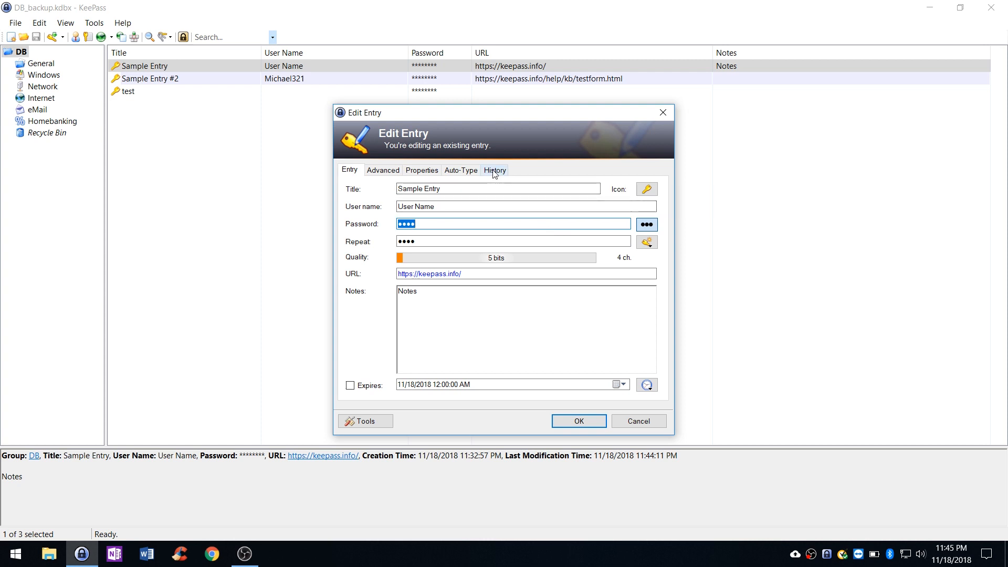
# Inspect Sample Entry's history, confirming the oldest version holds 'Password', and cancel without changes
pyautogui.click(494, 170)
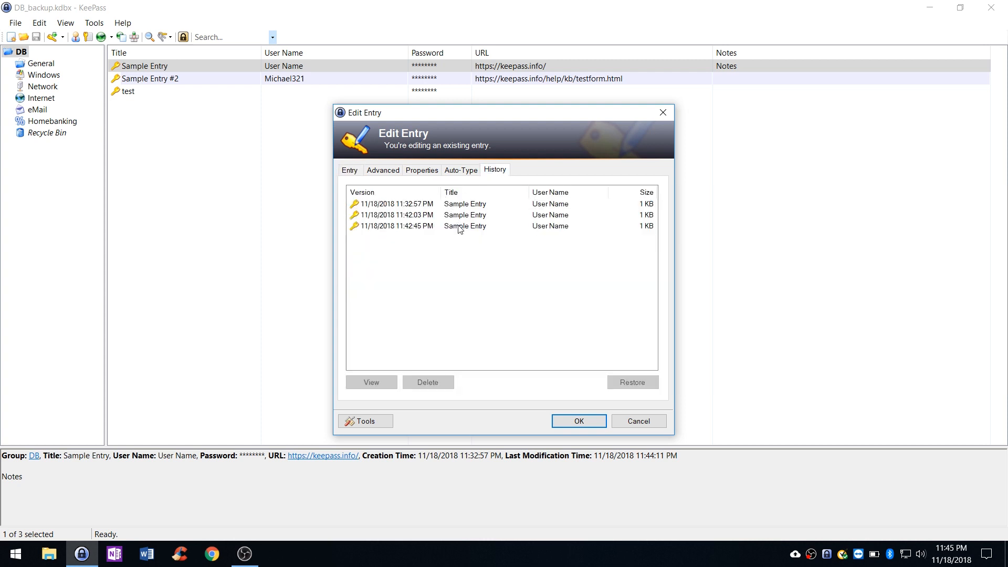
pyautogui.moveTo(407, 211)
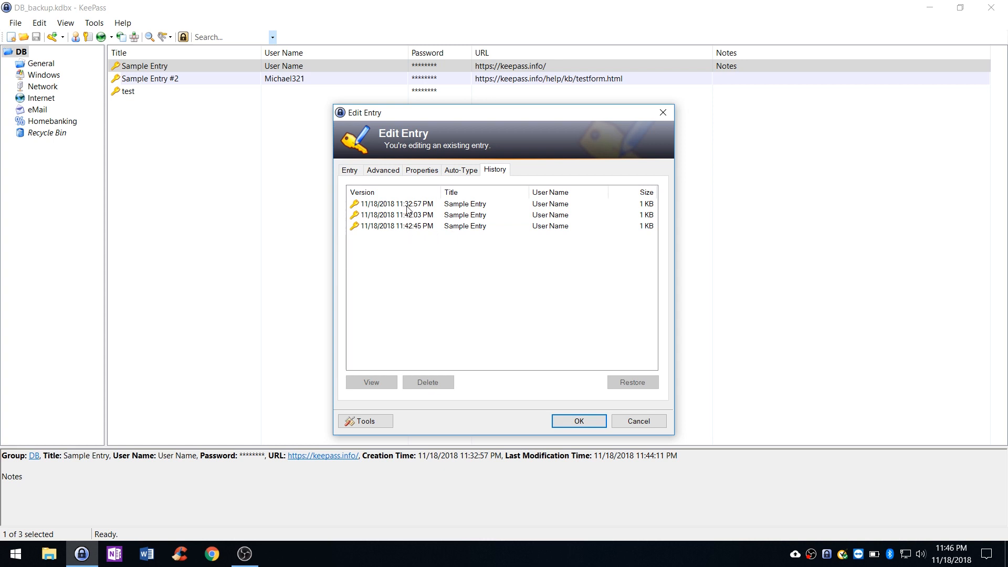
pyautogui.moveTo(415, 240)
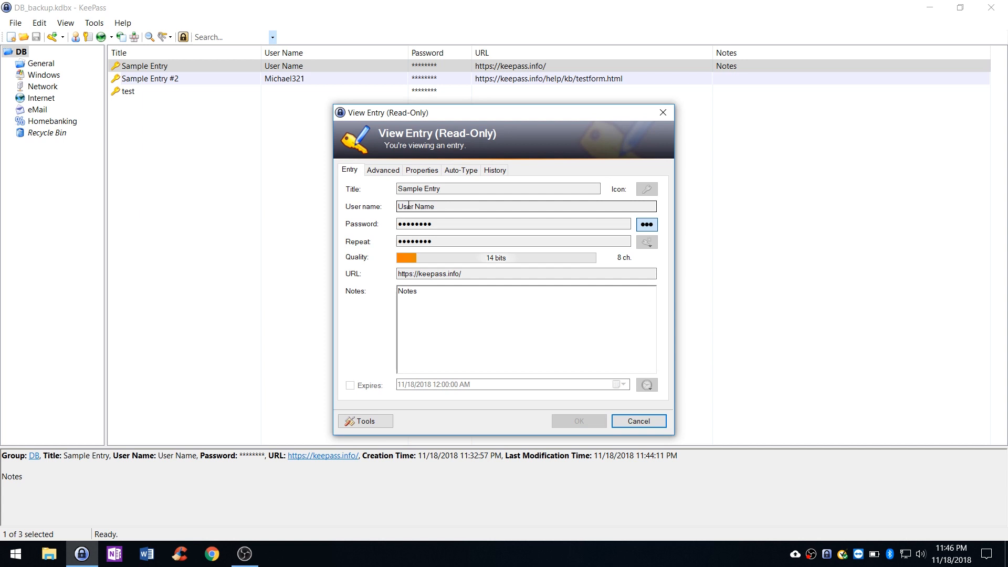
pyautogui.click(647, 224)
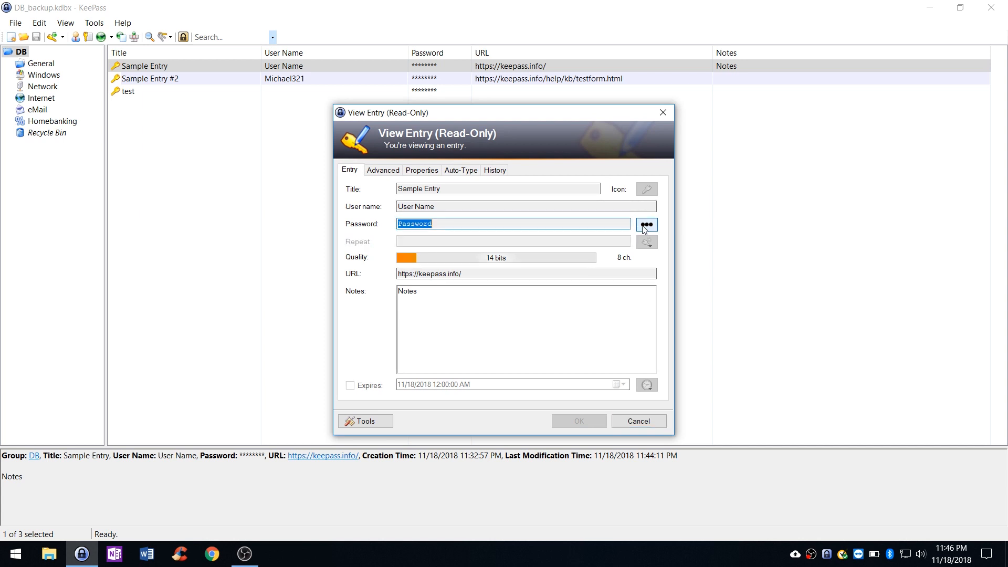
pyautogui.click(646, 224)
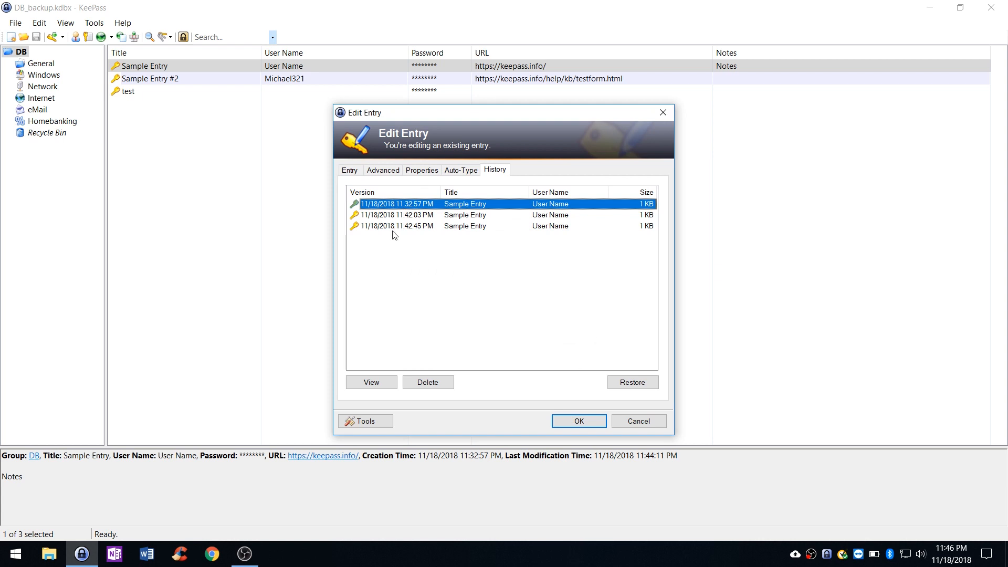
pyautogui.click(348, 170)
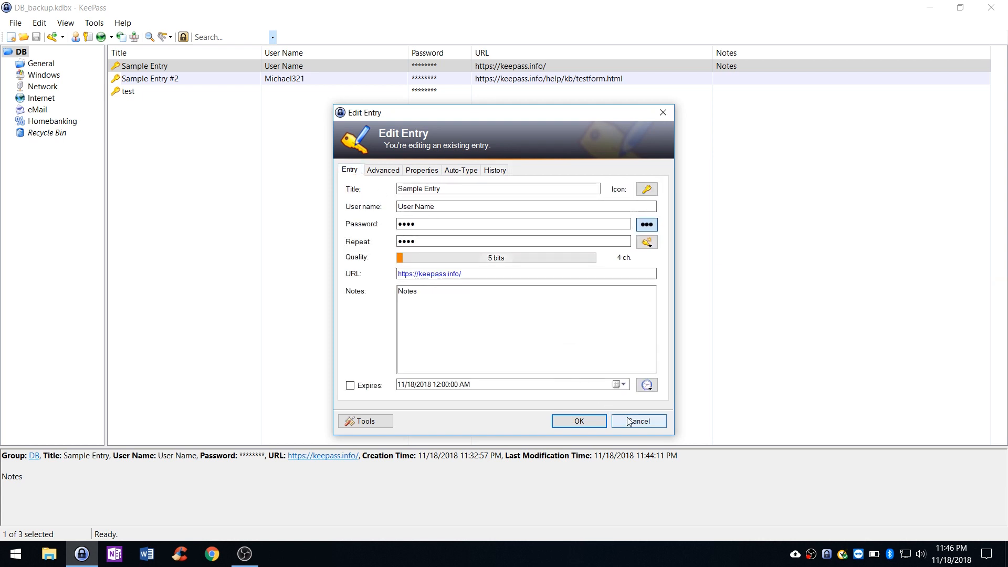
pyautogui.click(637, 421)
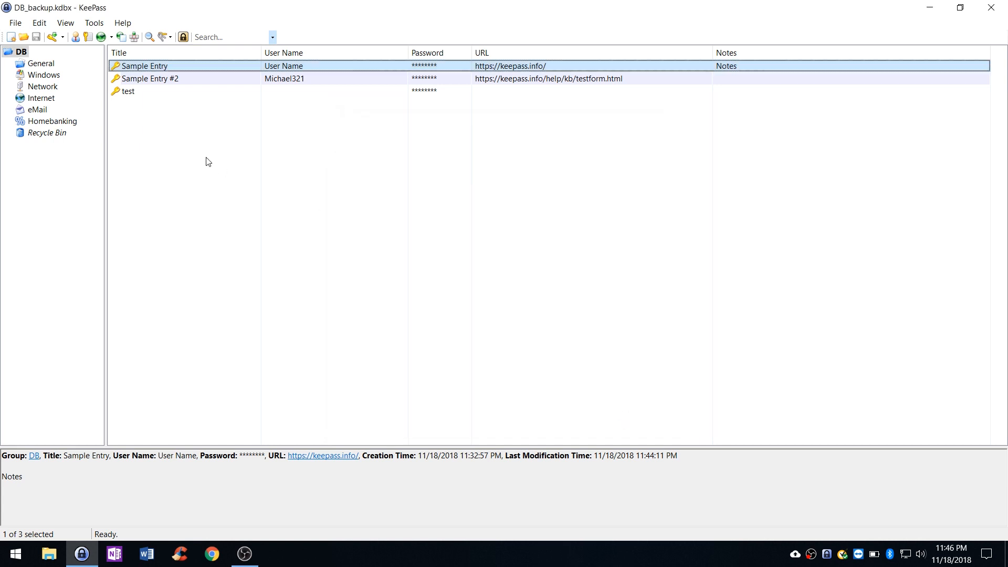